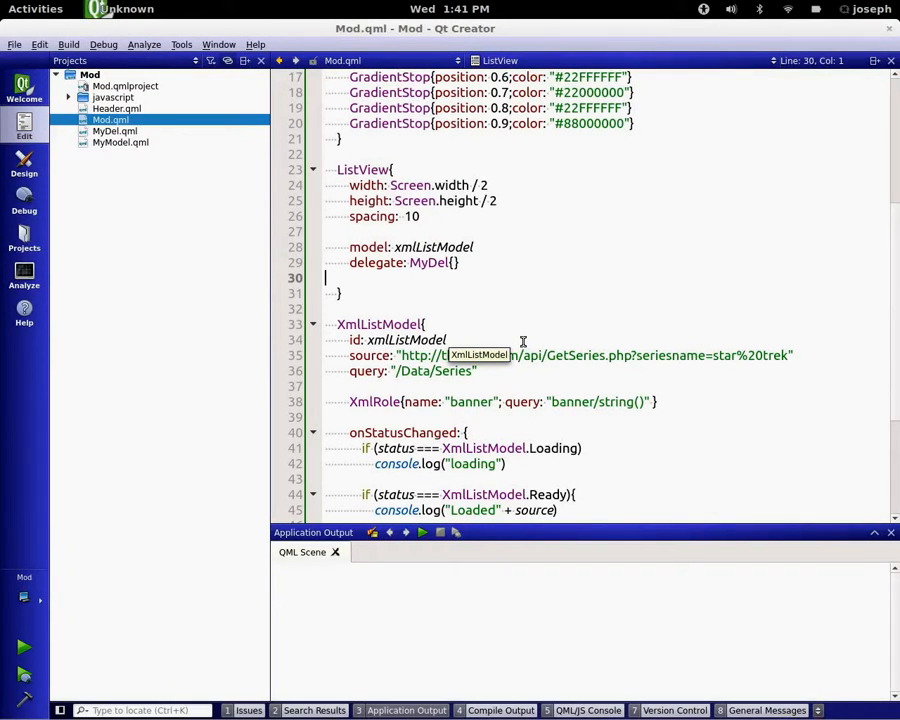
{"action": "mouse_move", "coordinate": [516, 318]}
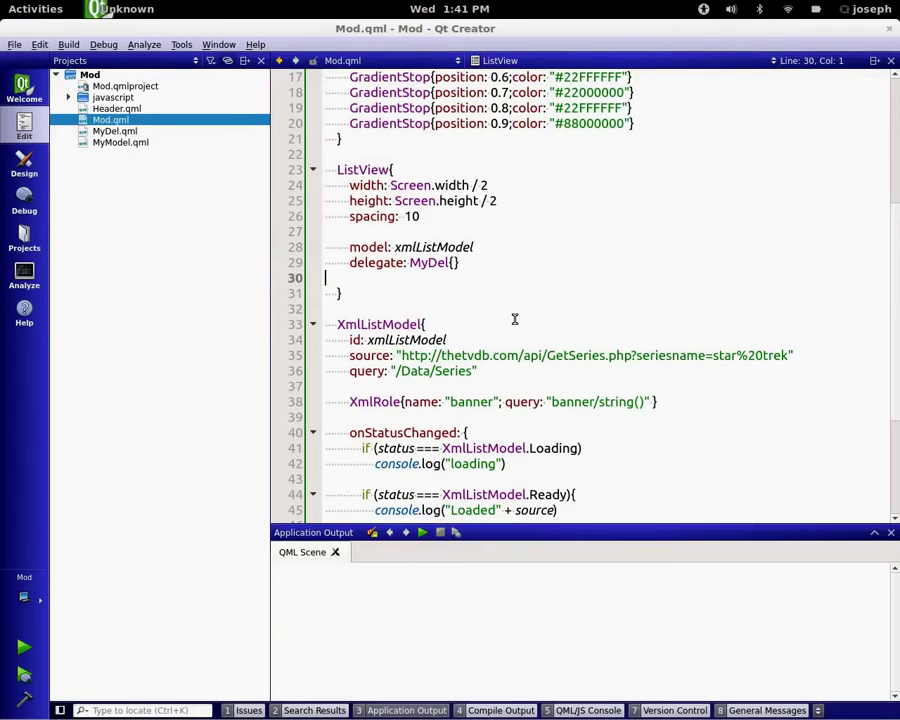
{"action": "mouse_move", "coordinate": [402, 340]}
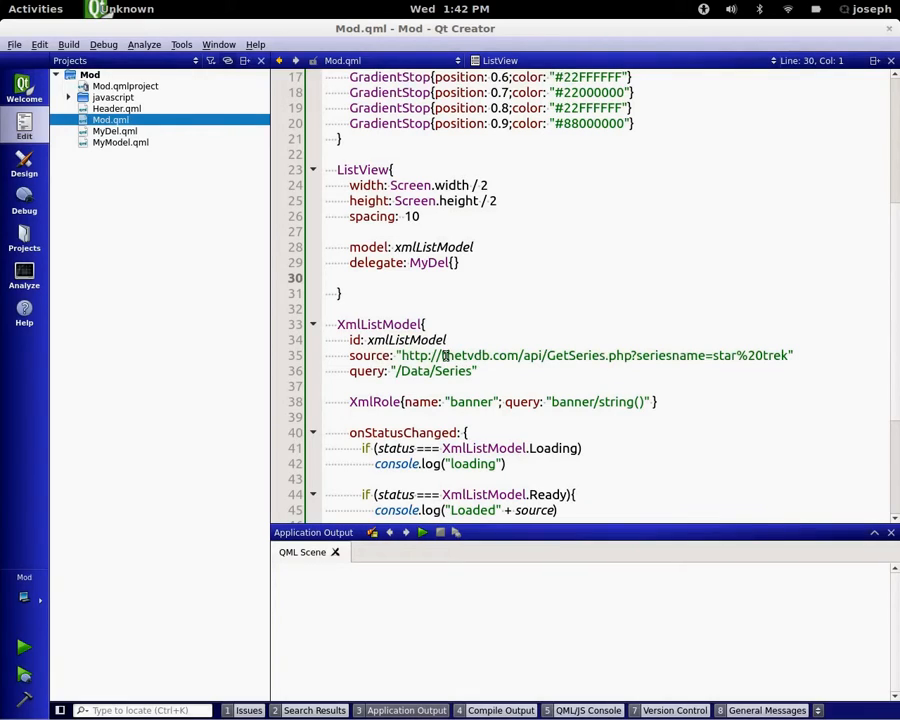
Open Utils.js from the javascript folder to view the fallbackImage URL
{"action": "double_click", "coordinate": [532, 356]}
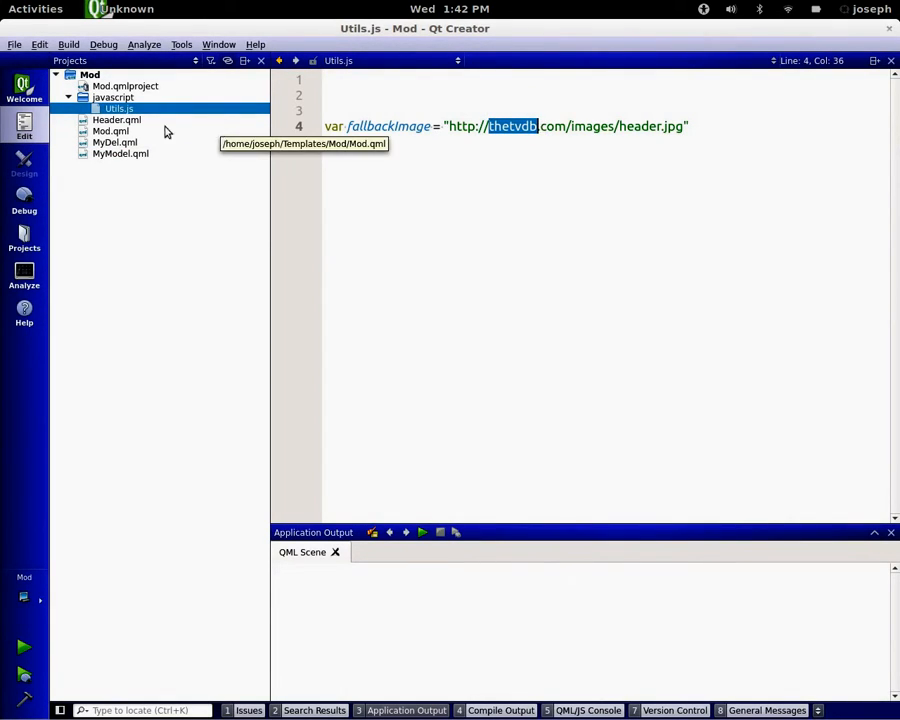
Switch back toward the MyDel.qml delegate file in the Projects pane
{"action": "left_click", "coordinate": [68, 96]}
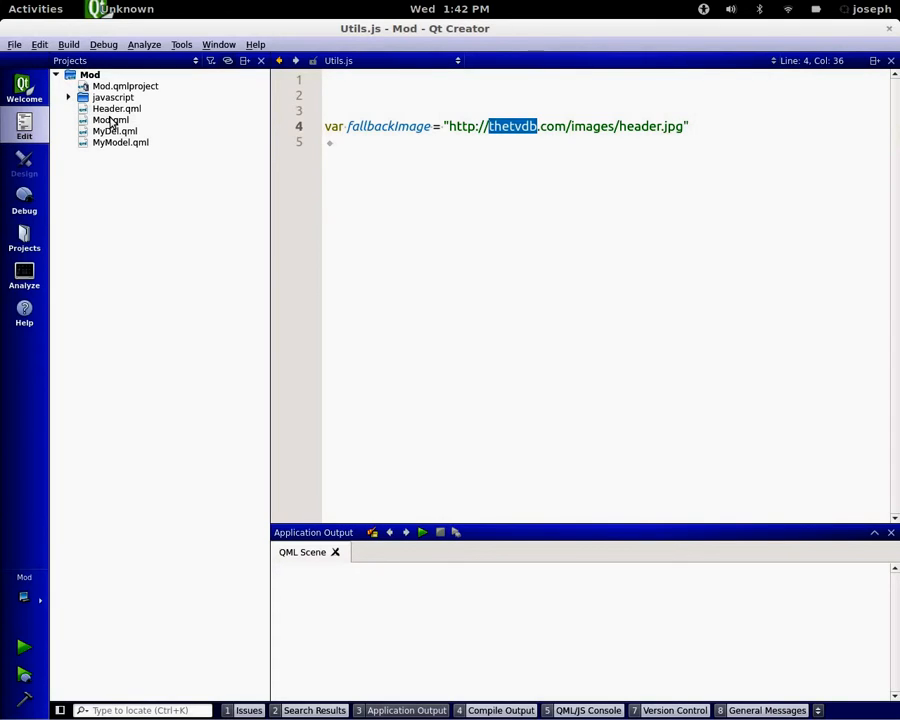
{"action": "mouse_move", "coordinate": [108, 120]}
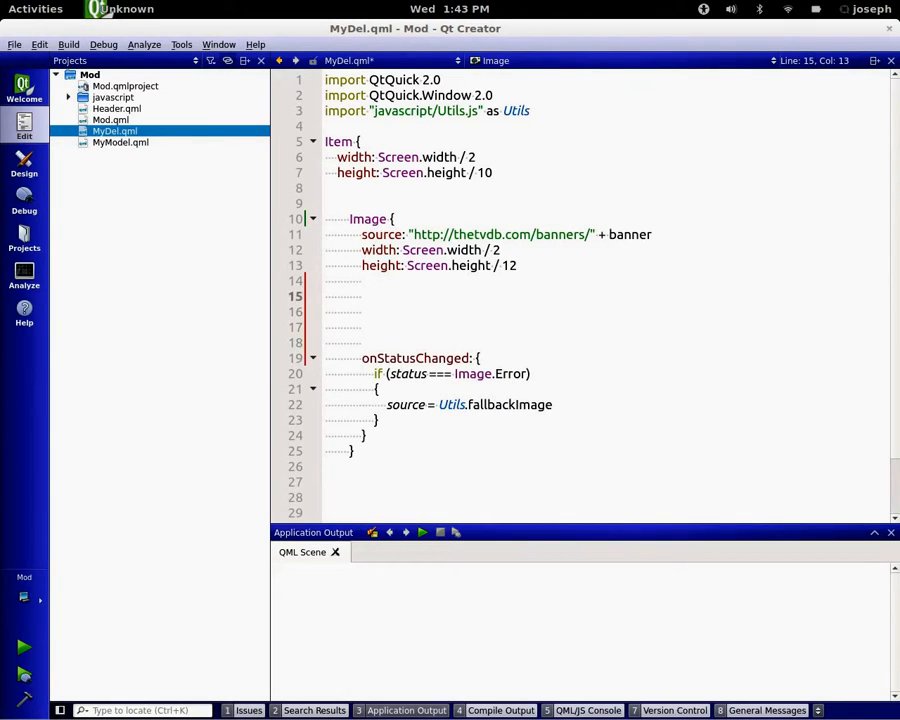
Give the Image a scale of status === Image.Ready ? 1:0
{"action": "type", "text": "scale"}
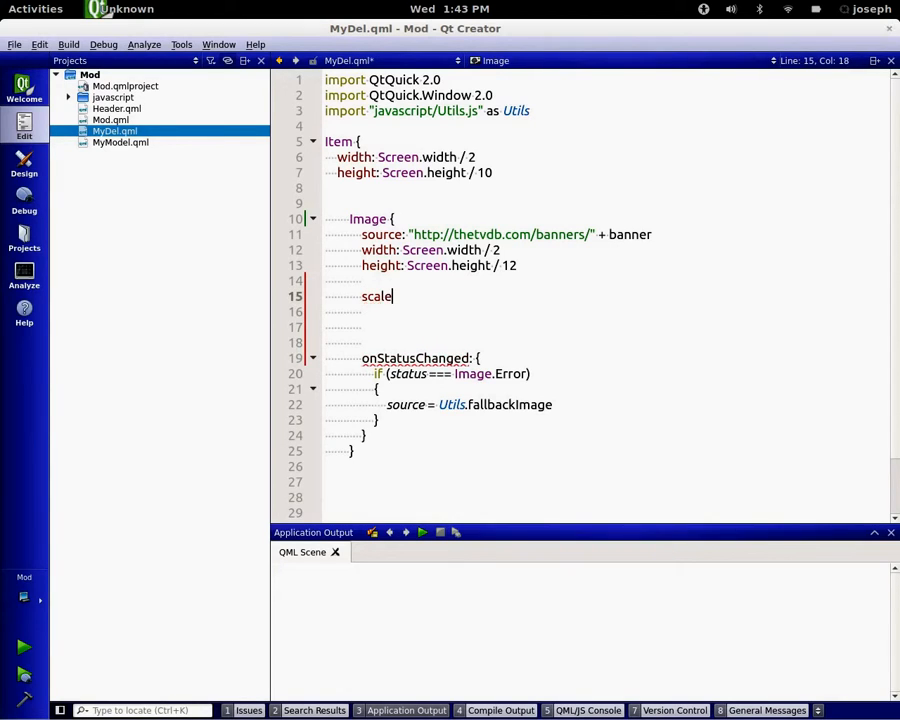
{"action": "type", "text": ": status ==="}
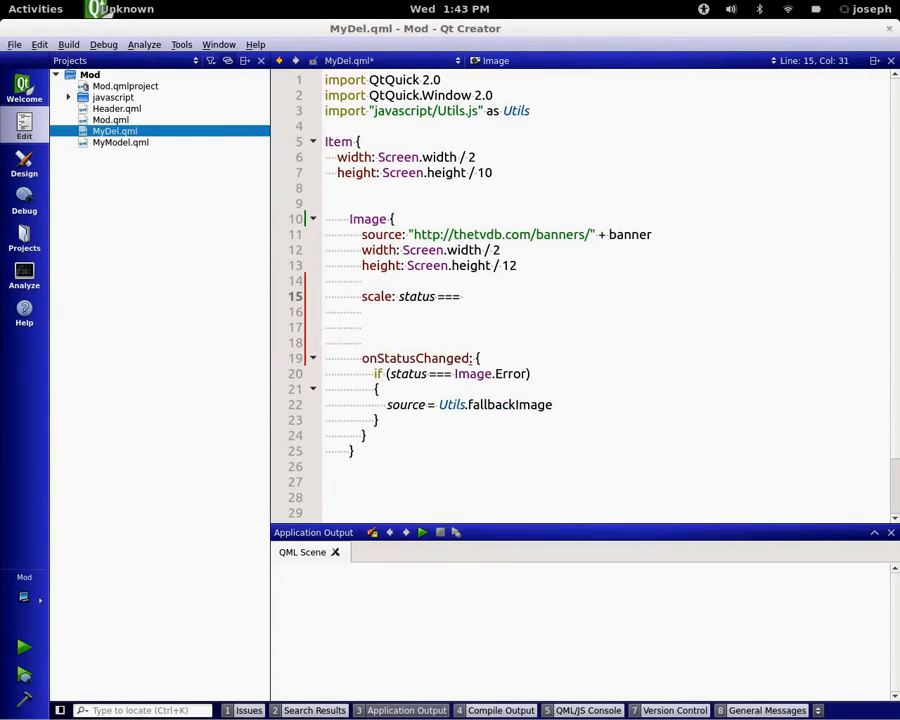
{"action": "type", "text": "Image.Ready ?"}
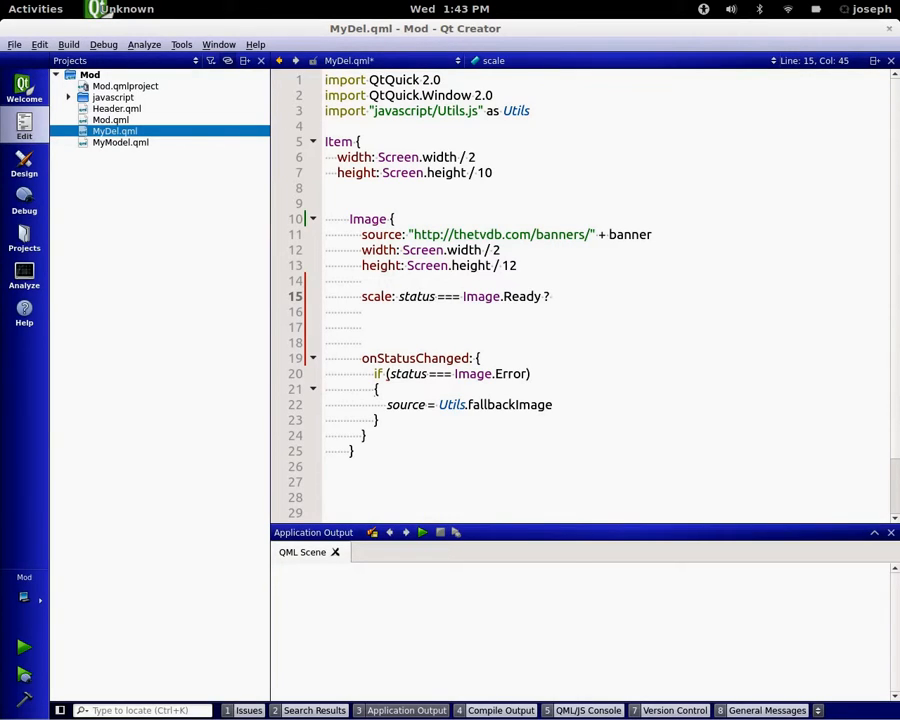
{"action": "type", "text": "1"}
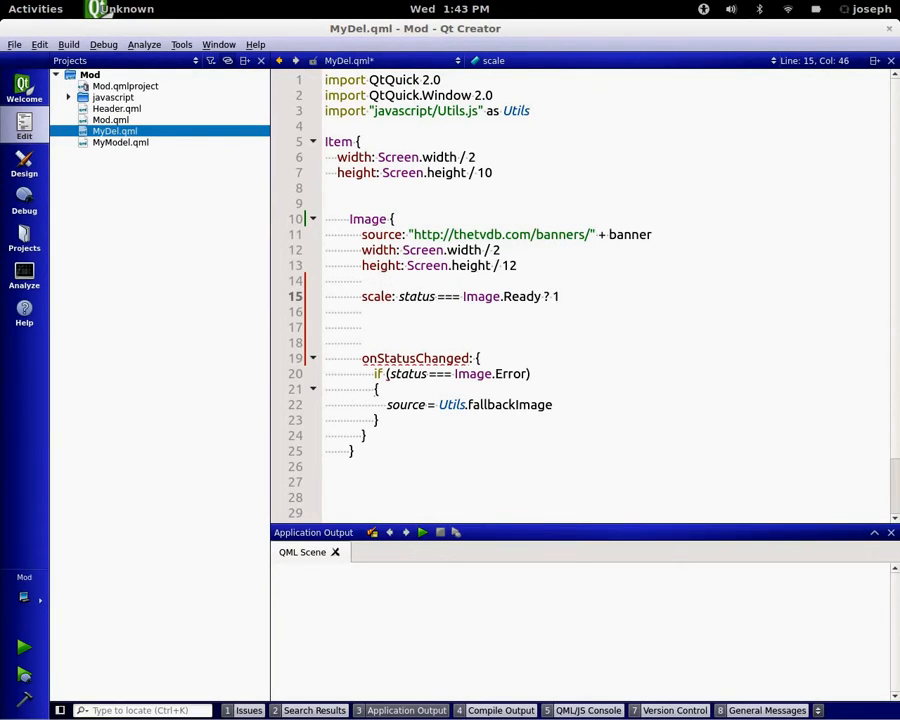
{"action": "type", "text": ":0"}
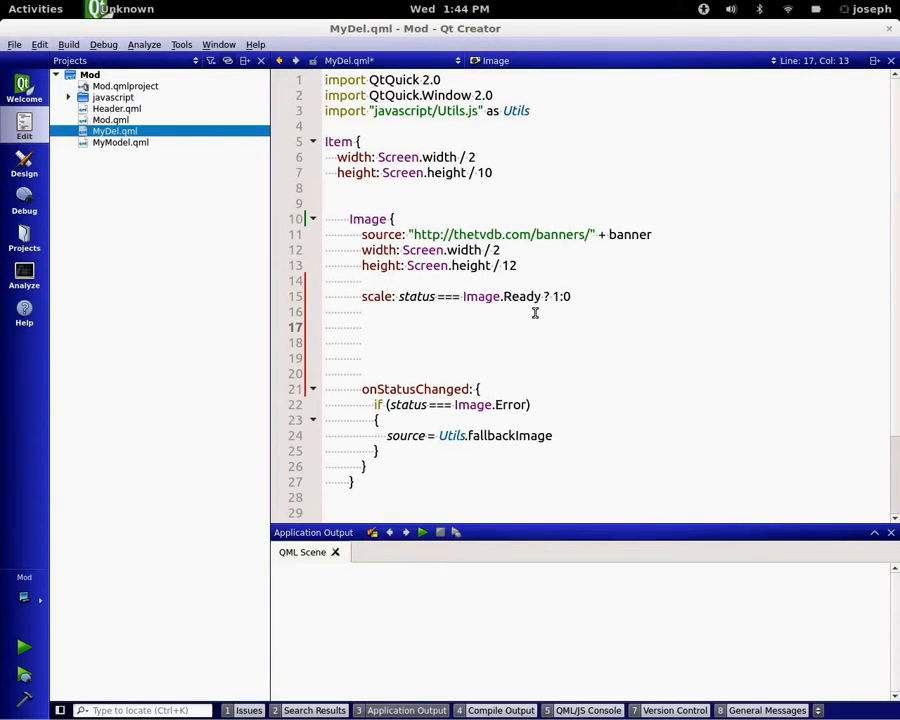
Add a Behavior on scale block containing an empty NumberAnimation
{"action": "type", "text": "Behavior on scale{"}
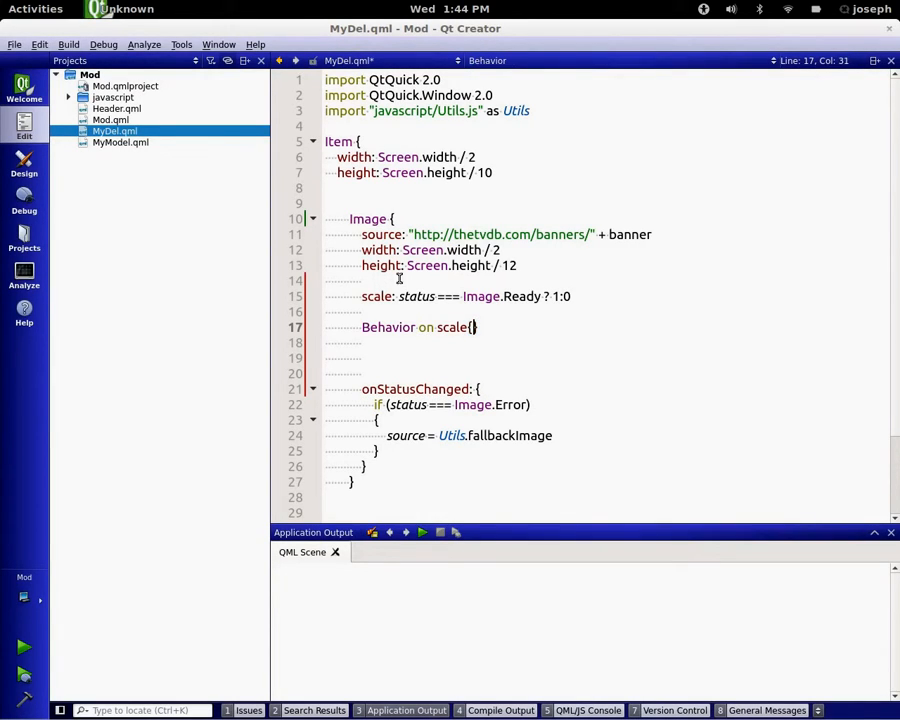
{"action": "double_click", "coordinate": [376, 296]}
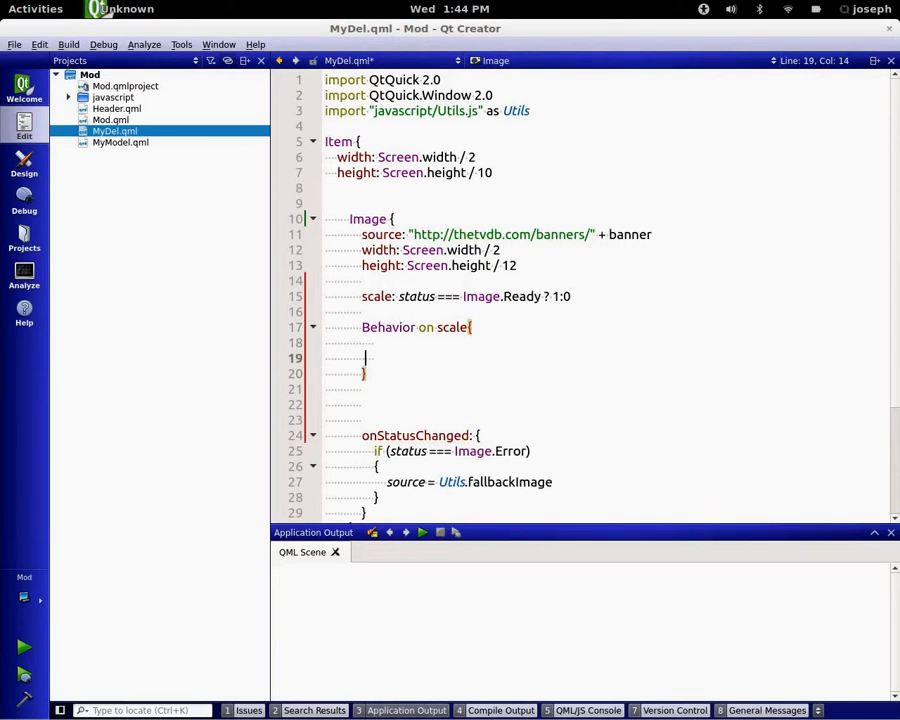
{"action": "type", "text": "NumberAnimation"}
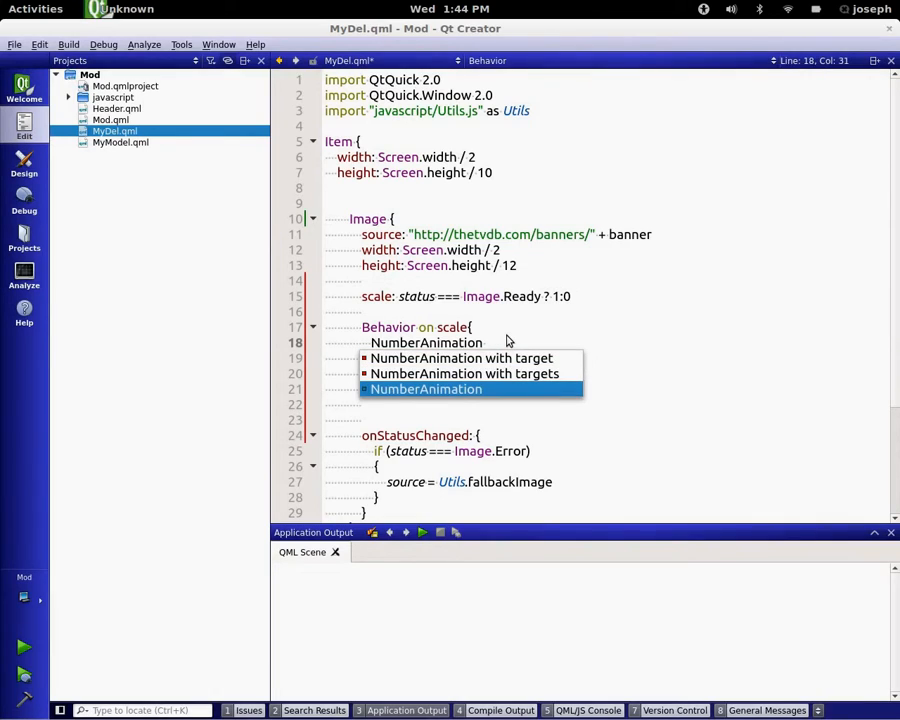
{"action": "left_click", "coordinate": [426, 388]}
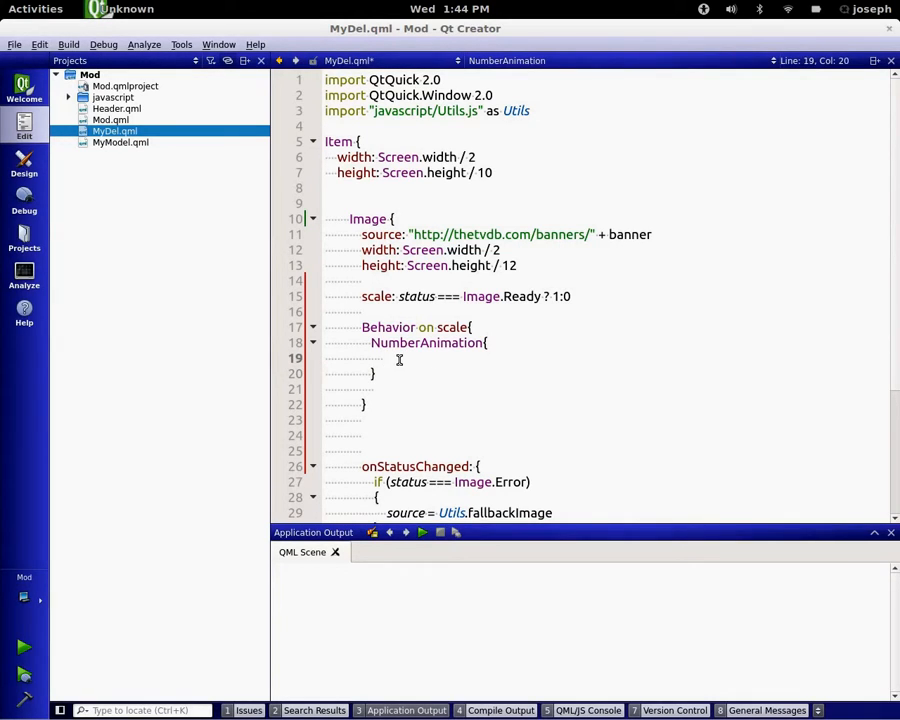
Set the NumberAnimation duration to 800 and run the project in qmlscene
{"action": "type", "text": "duration:"}
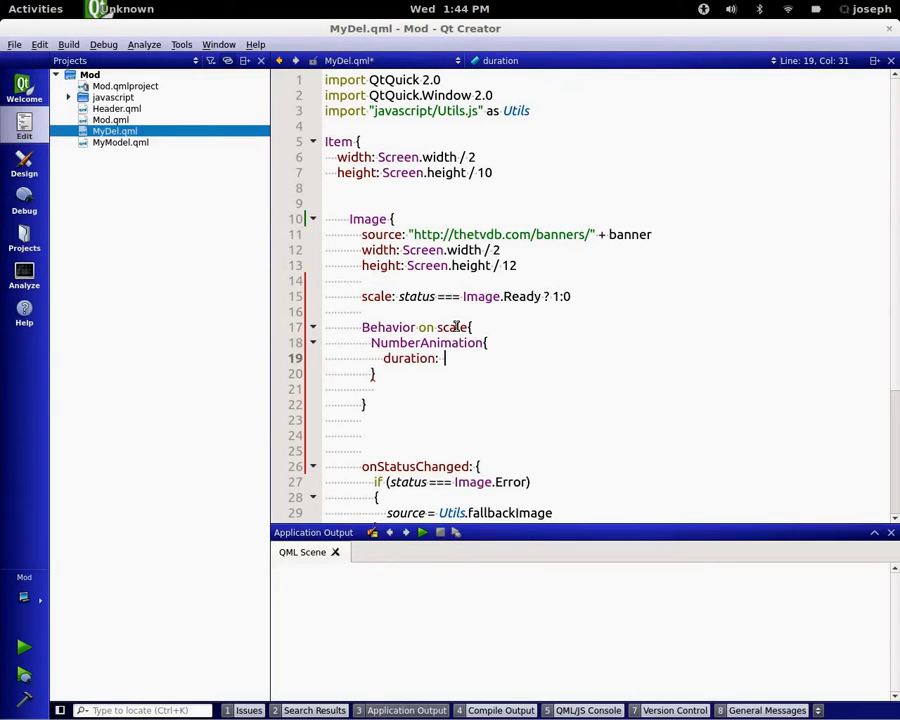
{"action": "mouse_move", "coordinate": [596, 264]}
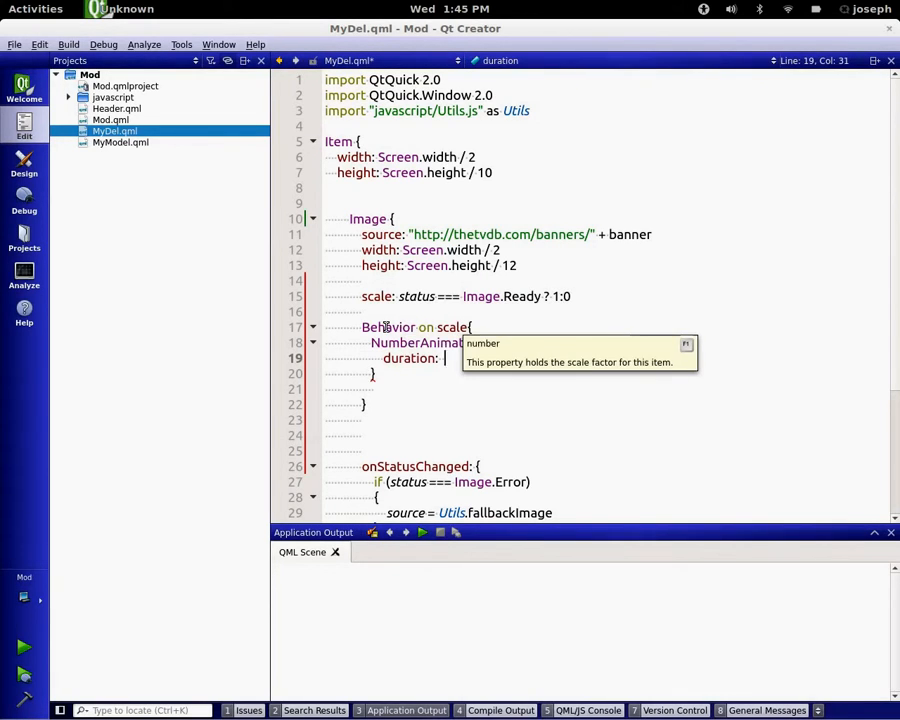
{"action": "double_click", "coordinate": [388, 328]}
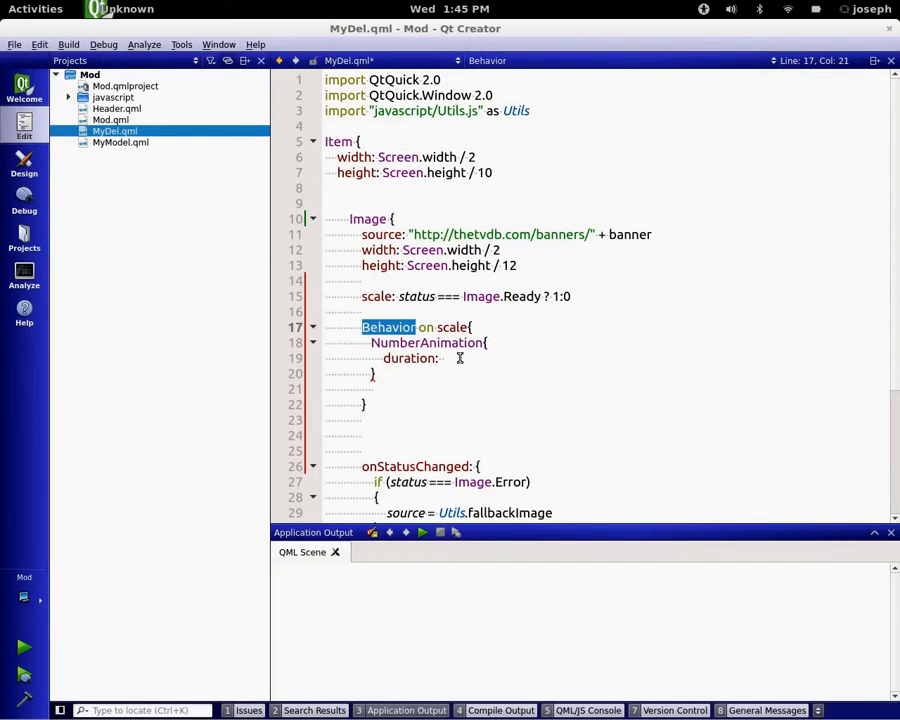
{"action": "type", "text": "800"}
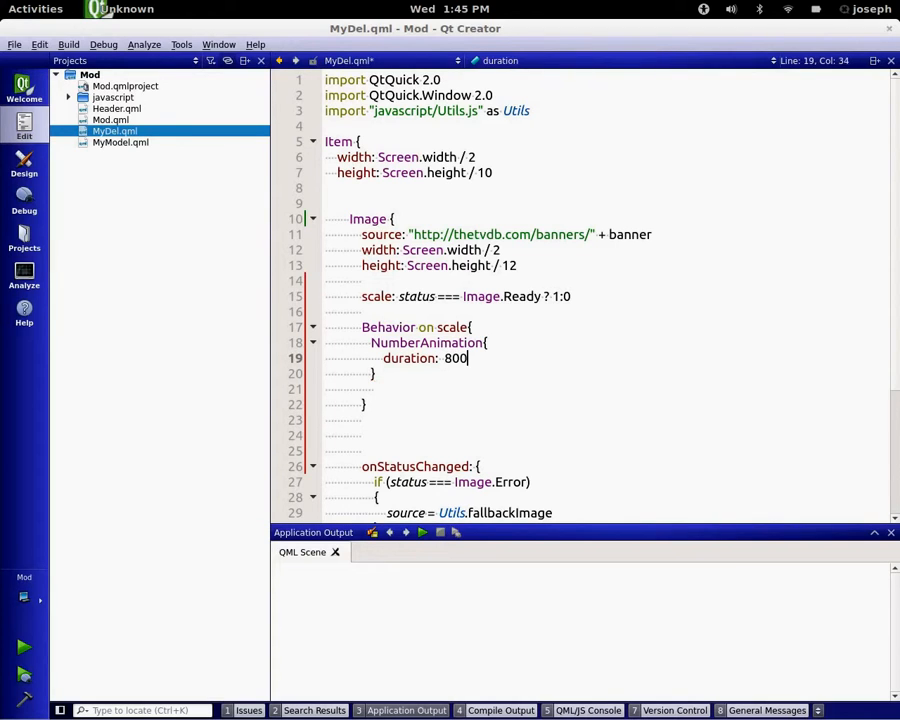
{"action": "key", "text": "ctrl+shift+s"}
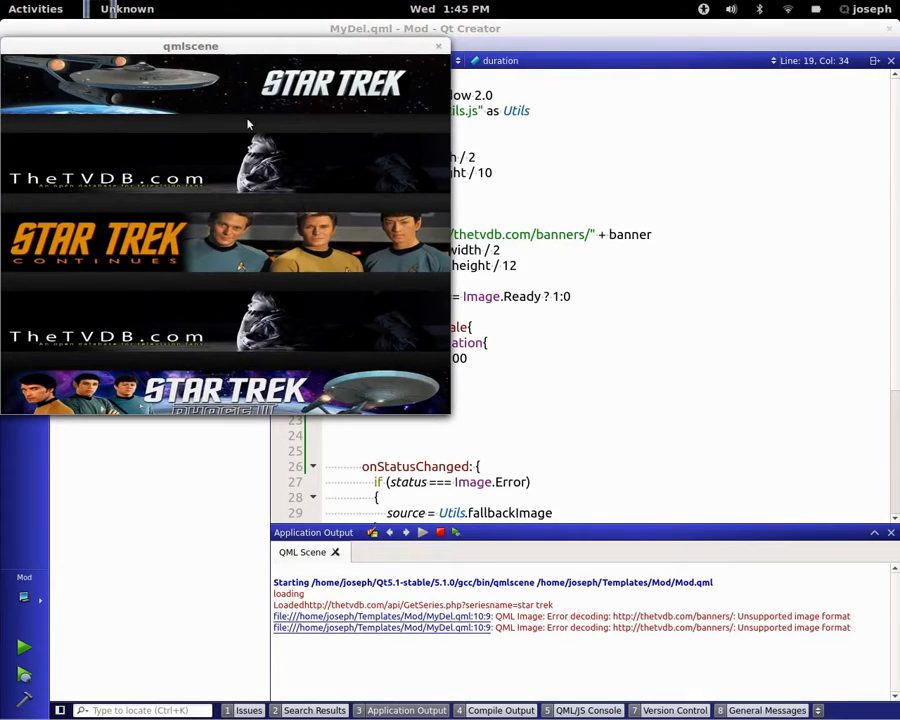
Close the qmlscene preview of the Star Trek banners
{"action": "left_click", "coordinate": [438, 46]}
{"action": "type", "text": "easing."}
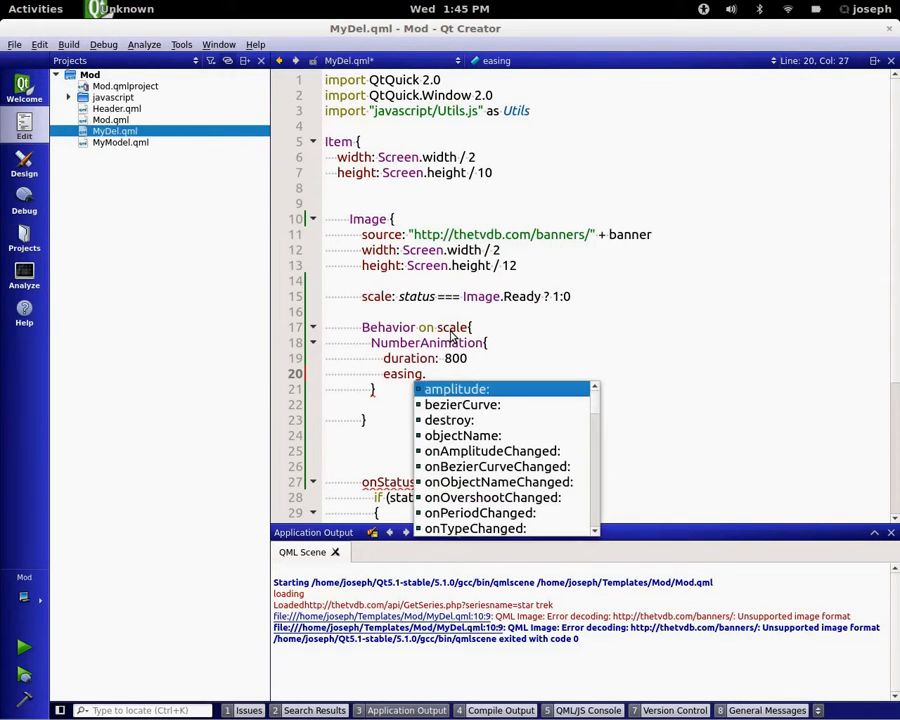
Set easing.type to Easing.OutBack with duration 1200 and relaunch the preview
{"action": "type", "text": "type:"}
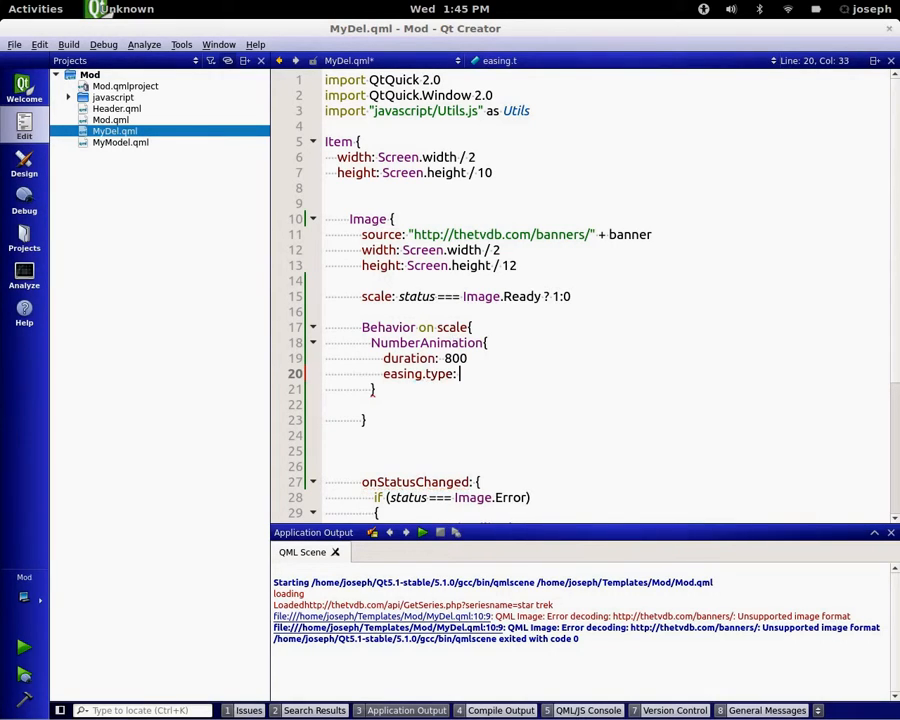
{"action": "type", "text": "Easing.Out"}
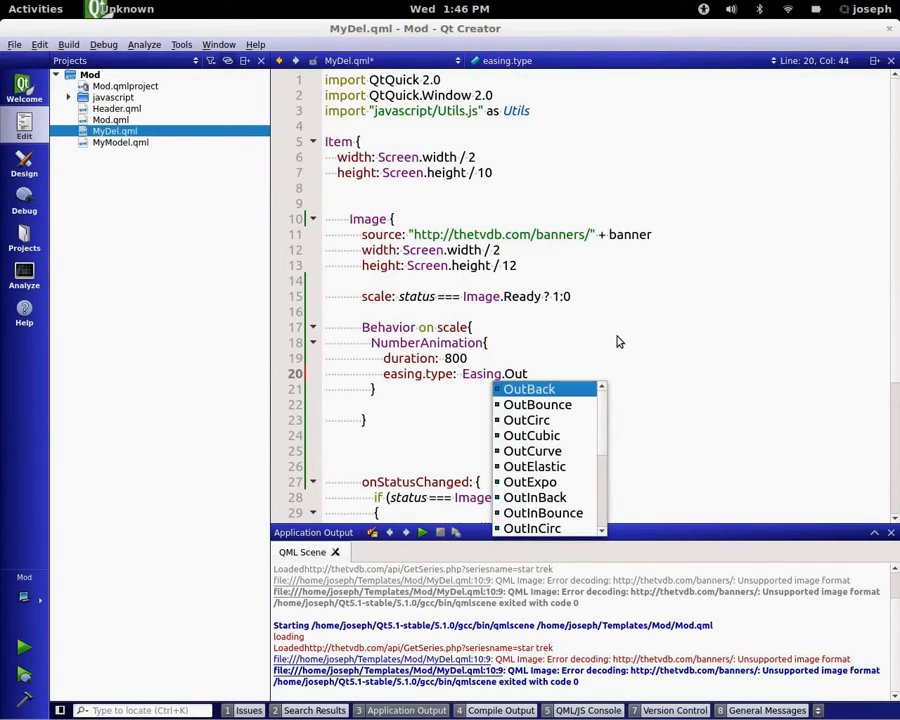
{"action": "left_click", "coordinate": [528, 388]}
{"action": "type", "text": "12"}
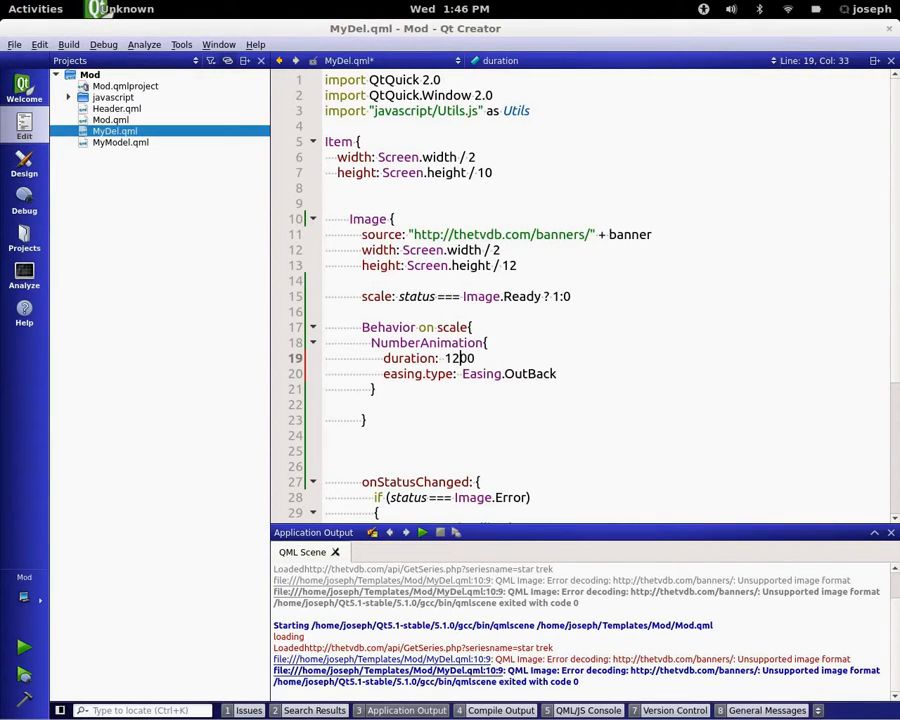
{"action": "left_click", "coordinate": [422, 532]}
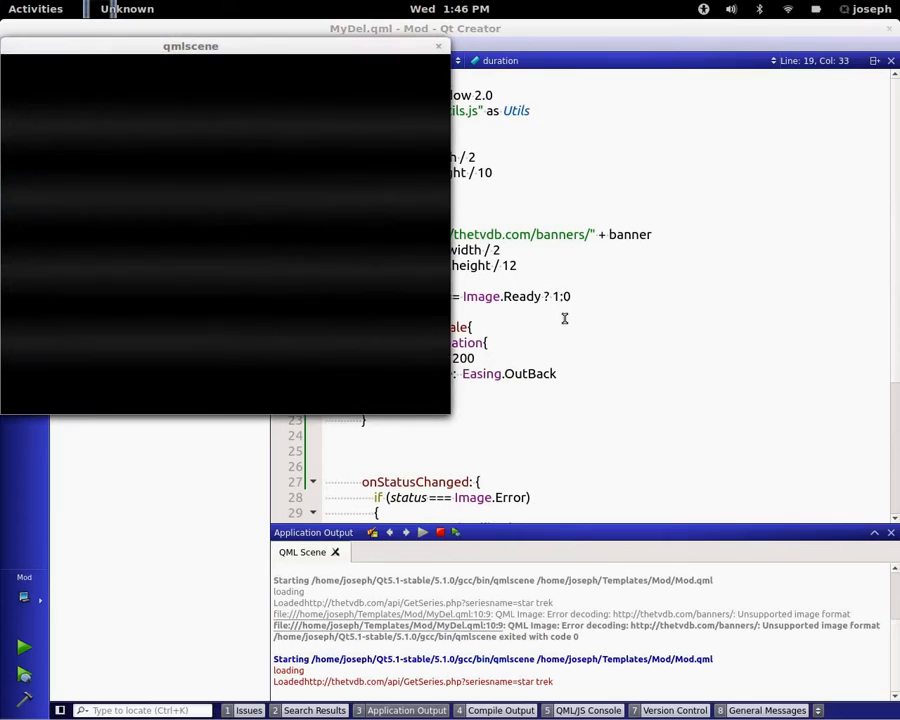
Close the qmlscene window to return to MyDel.qml
{"action": "left_click", "coordinate": [436, 46]}
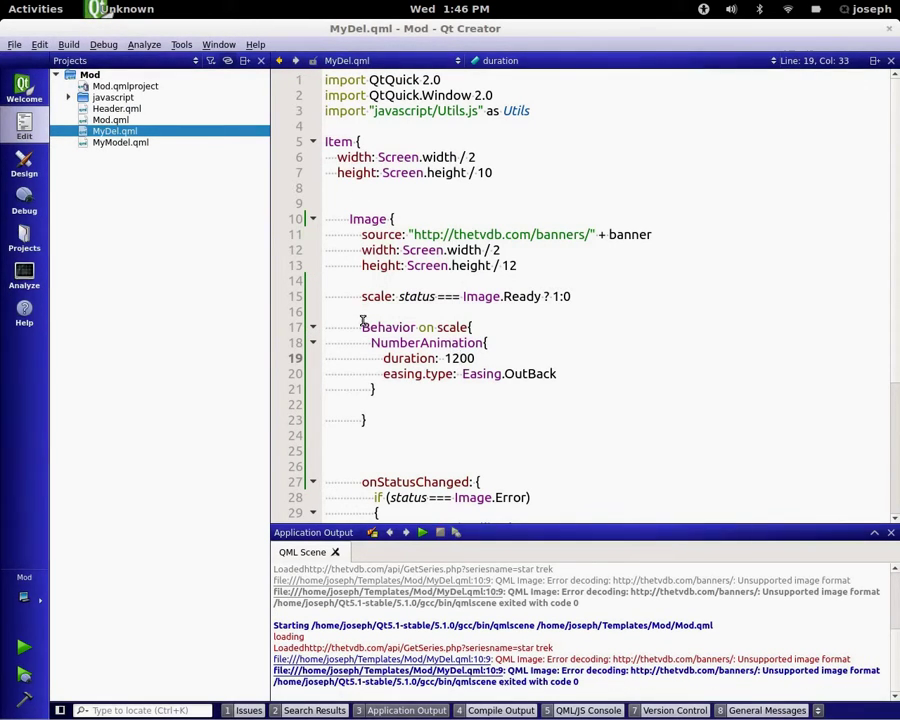
Make the animation target mainImage's opacity from 0 to 1 and run the preview
{"action": "left_click", "coordinate": [528, 342]}
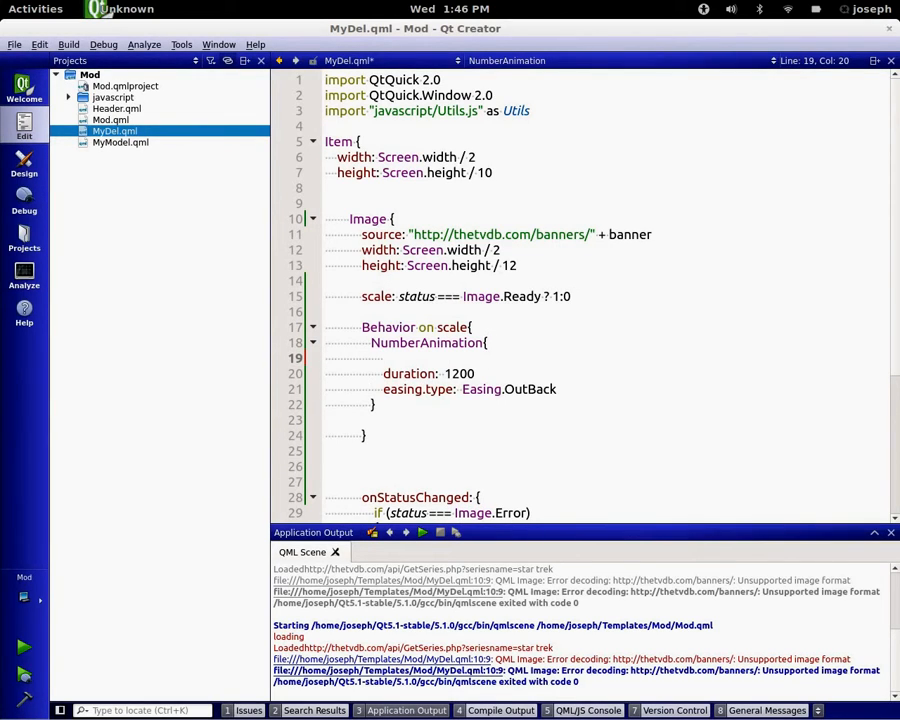
{"action": "mouse_move", "coordinate": [528, 330]}
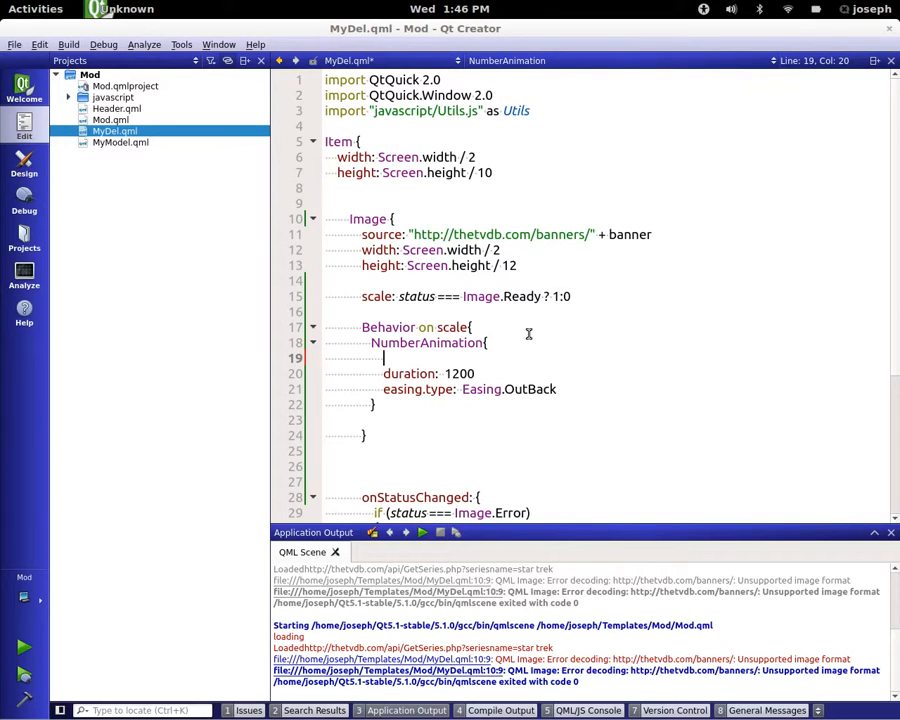
{"action": "type", "text": "target:"}
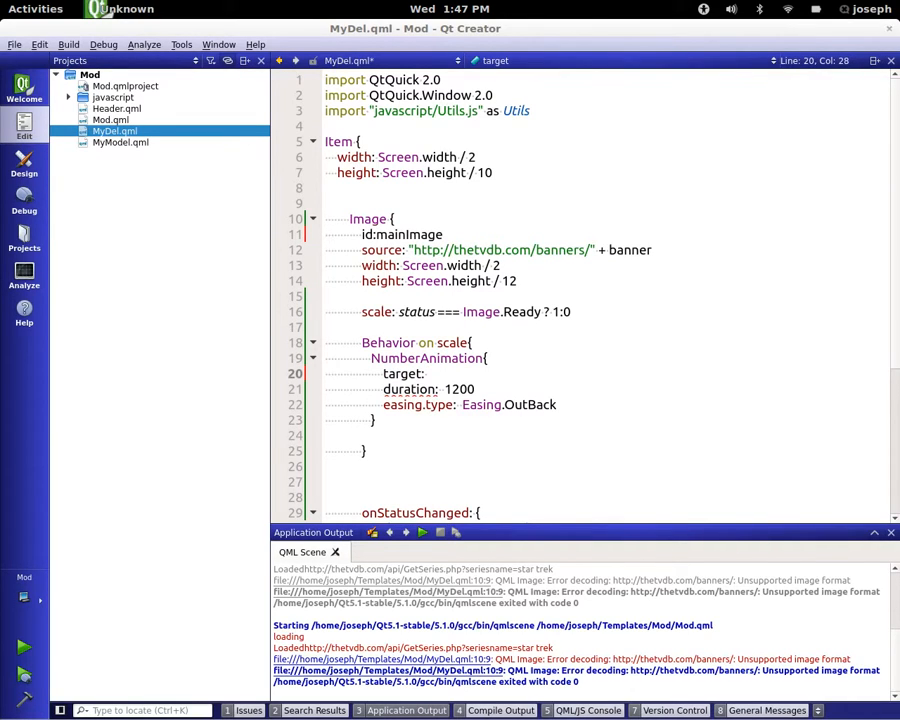
{"action": "type", "text": "mainImage"}
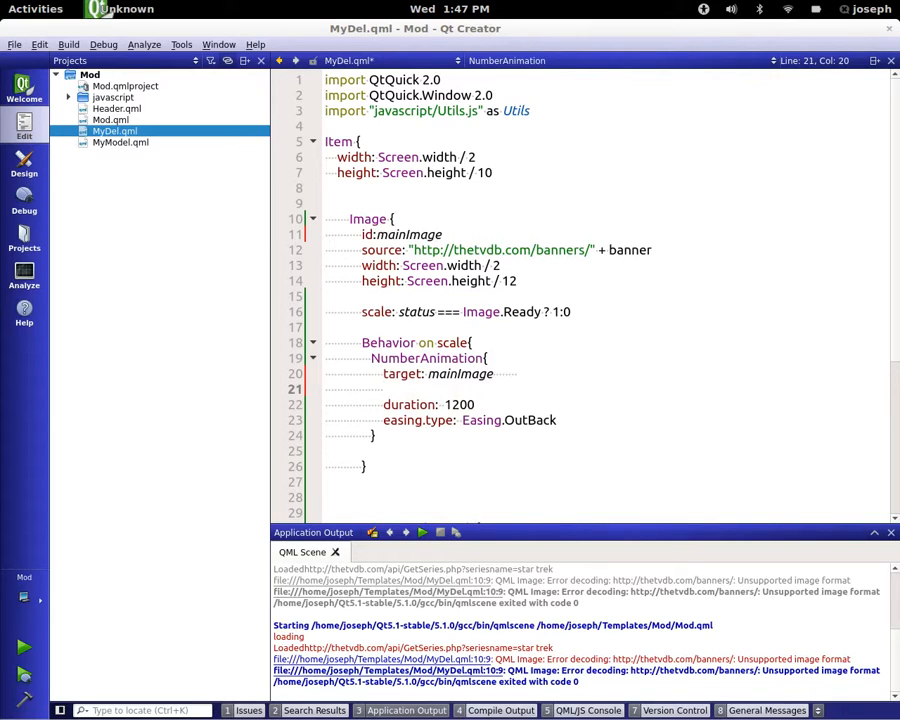
{"action": "type", "text": "property: \"opacity\""}
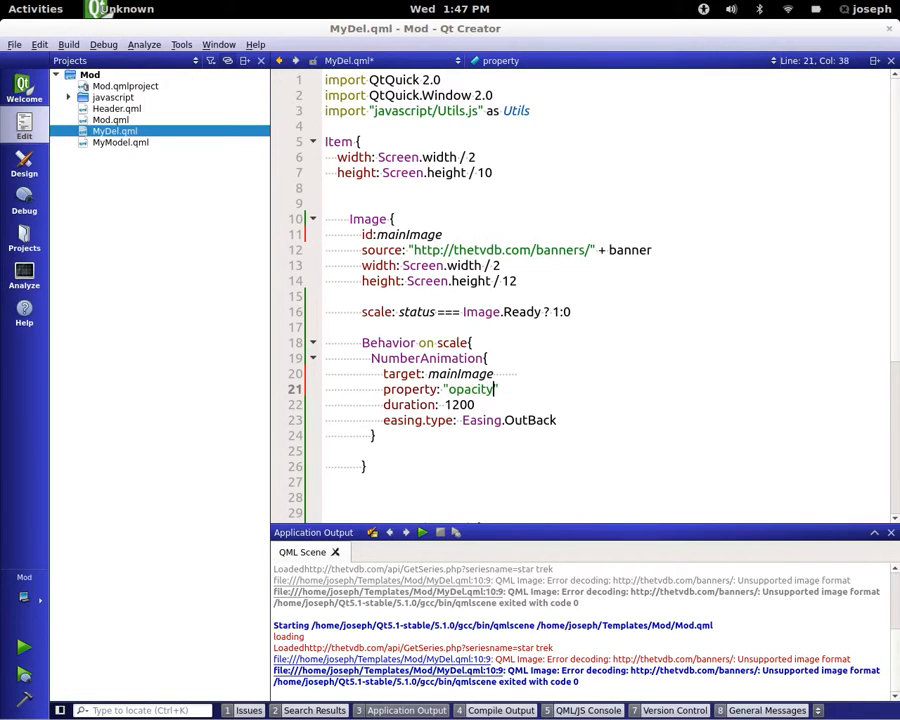
{"action": "type", "text": "from: 0"}
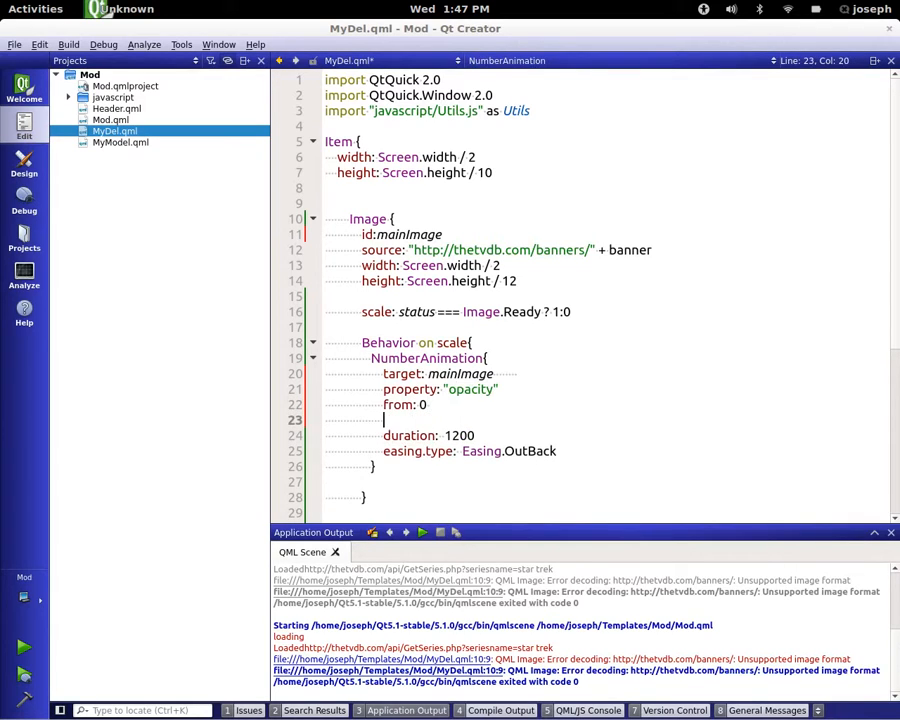
{"action": "left_click", "coordinate": [422, 532]}
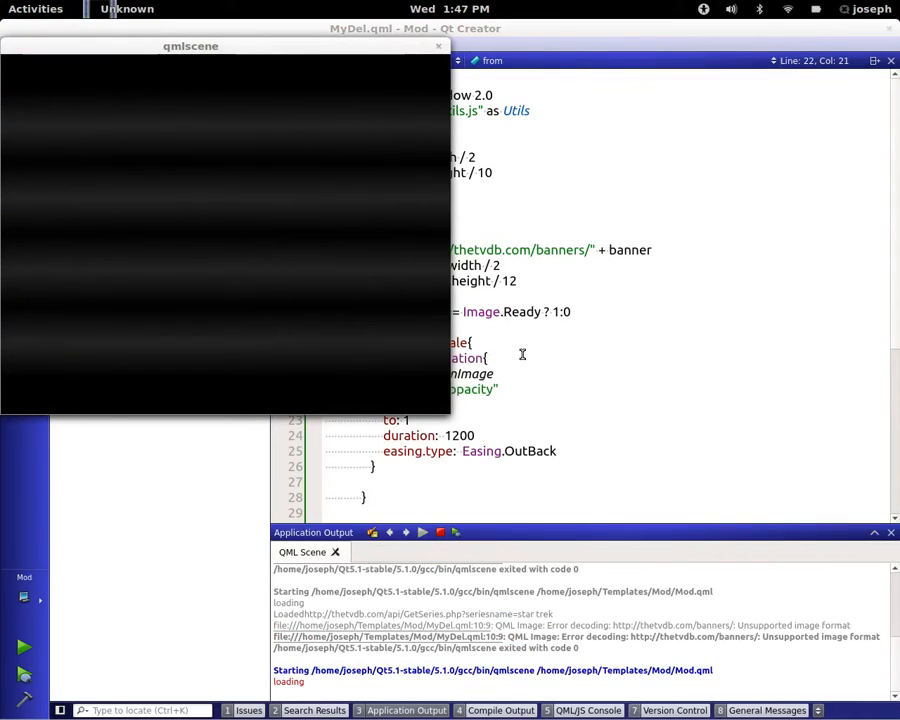
Close qmlscene, drop the opacity and from lines, and run the preview again
{"action": "left_click", "coordinate": [436, 46]}
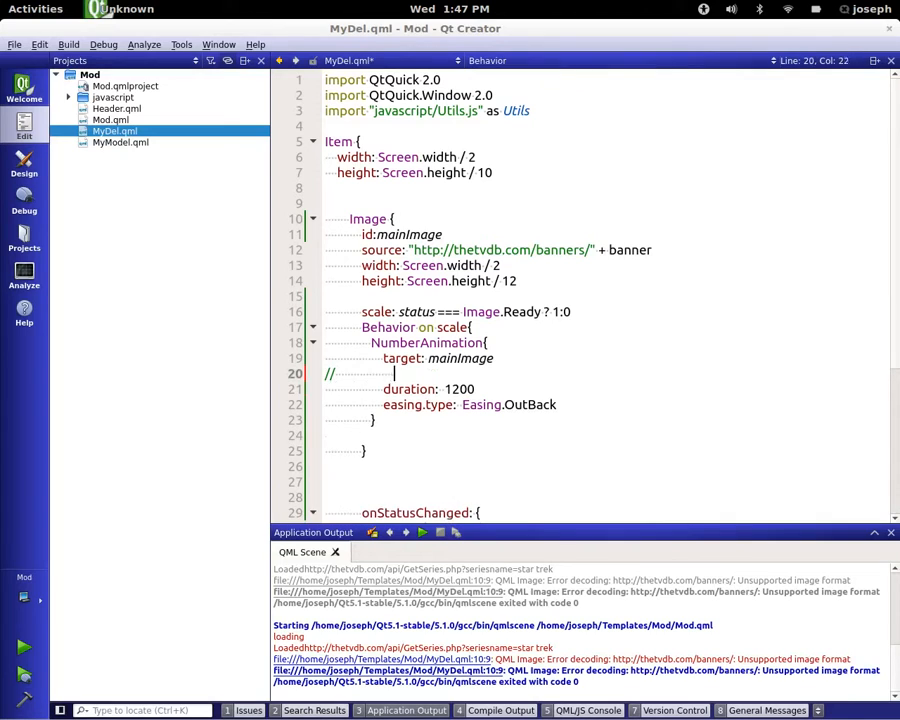
{"action": "left_click", "coordinate": [422, 532]}
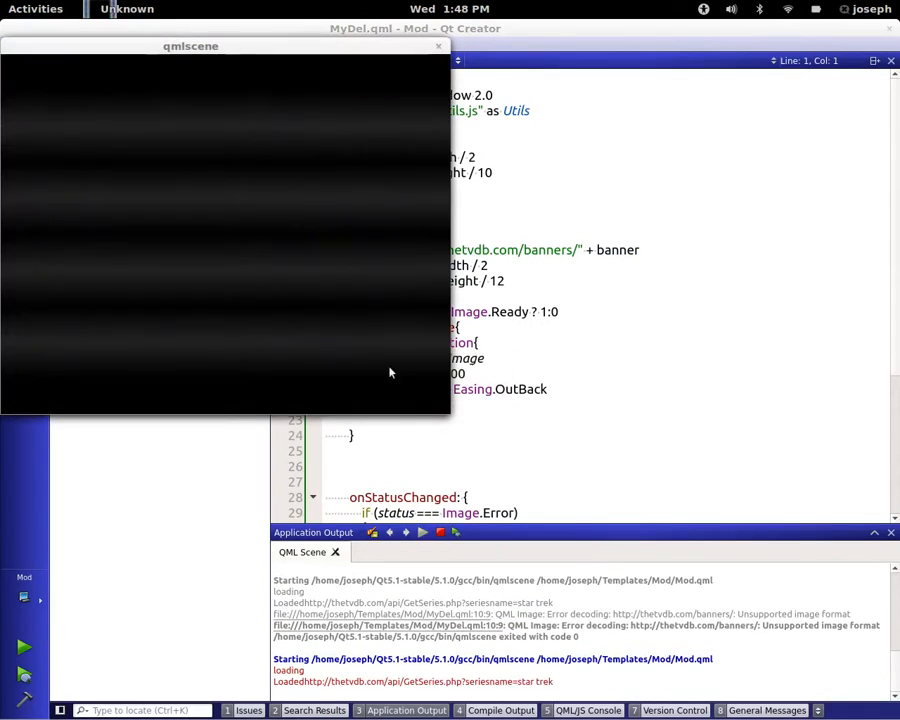
Close the qmlscene preview window, leaving the scale animation with duration 1200 and OutBack easing
{"action": "left_click", "coordinate": [436, 46]}
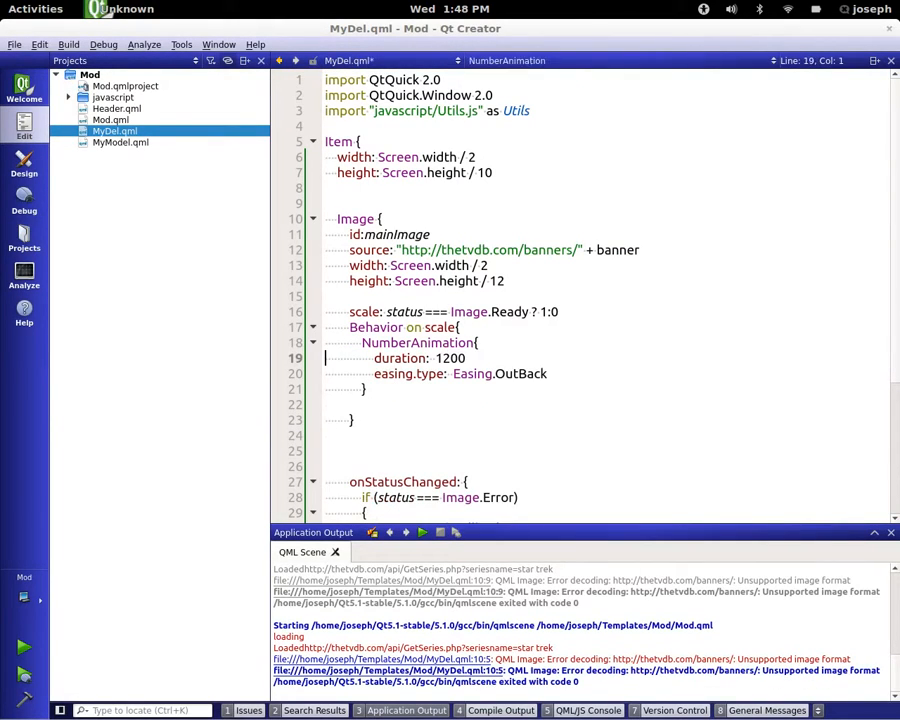
Bind the Image's opacity to status === Image.Ready ? 1 : 0 and add an opacity Behavior with NumberAnimation duration 800, OutBack
{"action": "left_click", "coordinate": [422, 532]}
{"action": "type", "text": "opacity: status"}
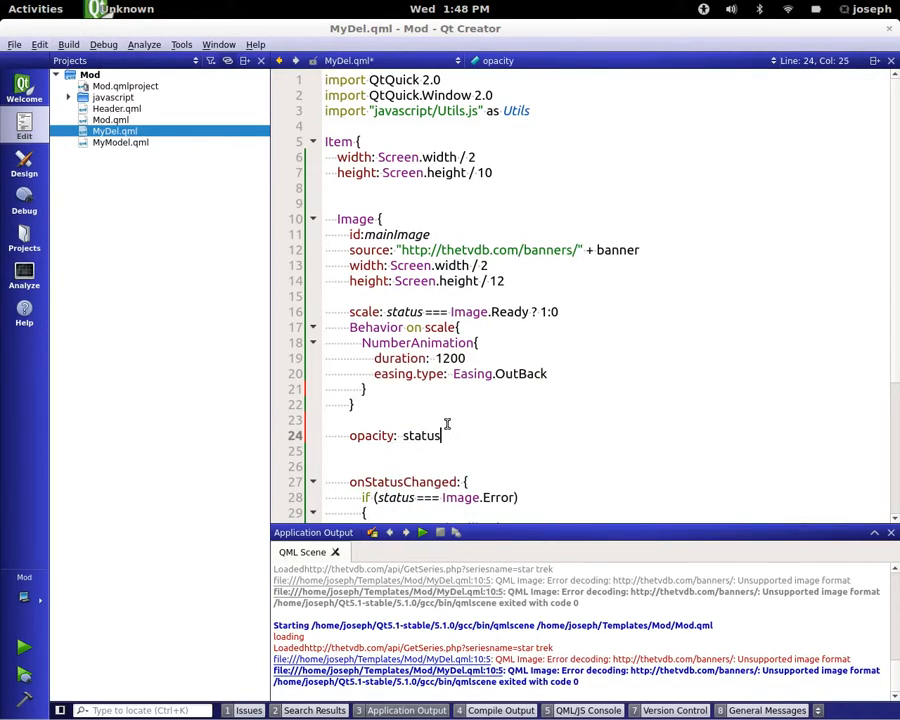
{"action": "type", "text": "=== Image.Ready ? 1 : 0"}
{"action": "left_click", "coordinate": [606, 452]}
{"action": "type", "text": "Behavior on opaci"}
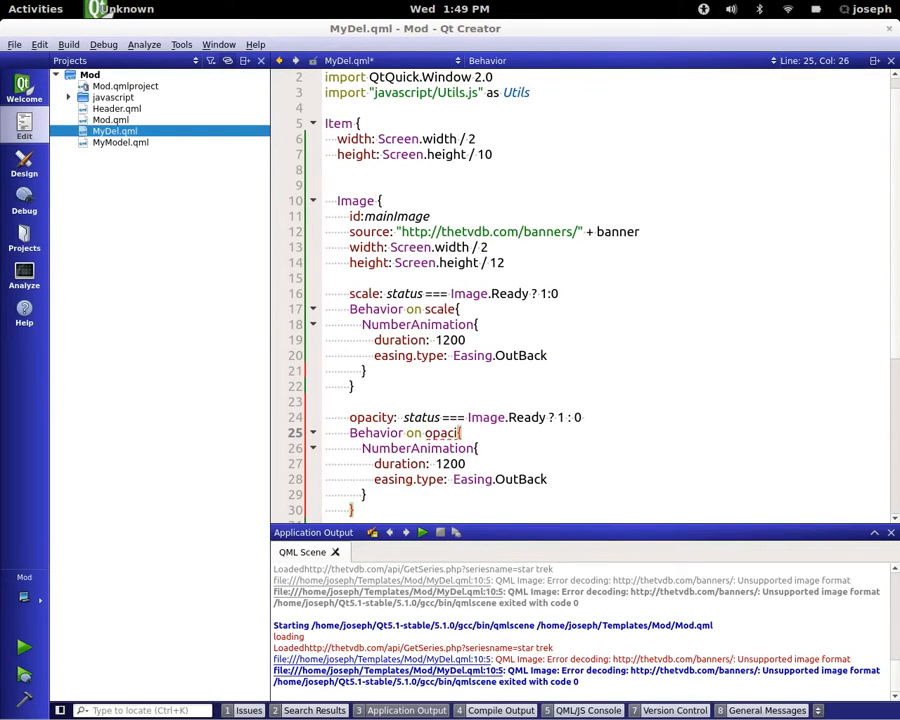
{"action": "left_click", "coordinate": [472, 480]}
{"action": "type", "text": "8"}
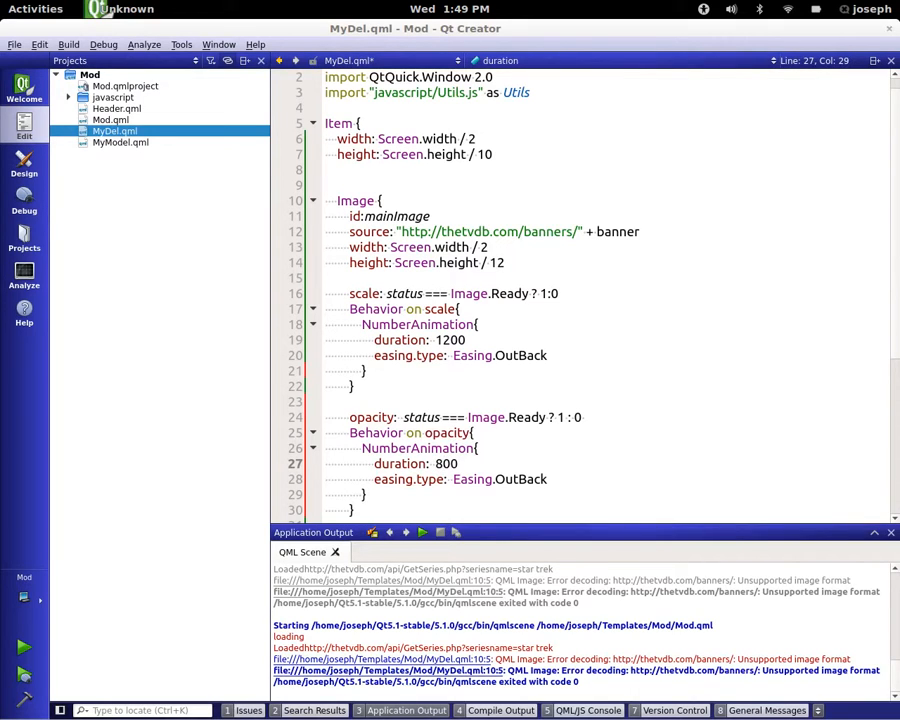
Preview the opacity animation in qmlscene, then start retyping the opacity duration
{"action": "left_click", "coordinate": [422, 532]}
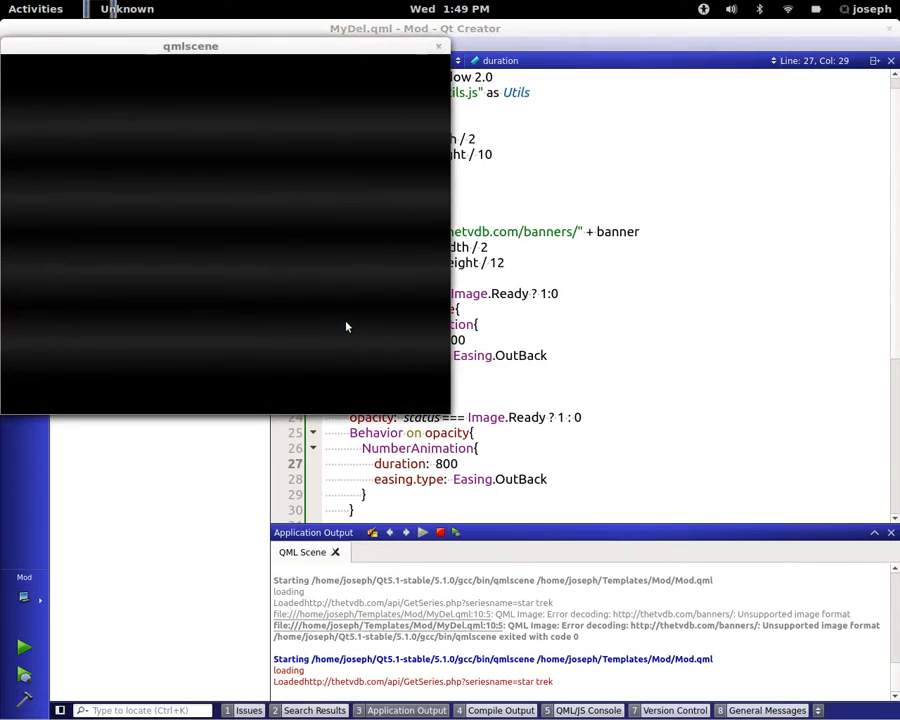
{"action": "left_click", "coordinate": [436, 46]}
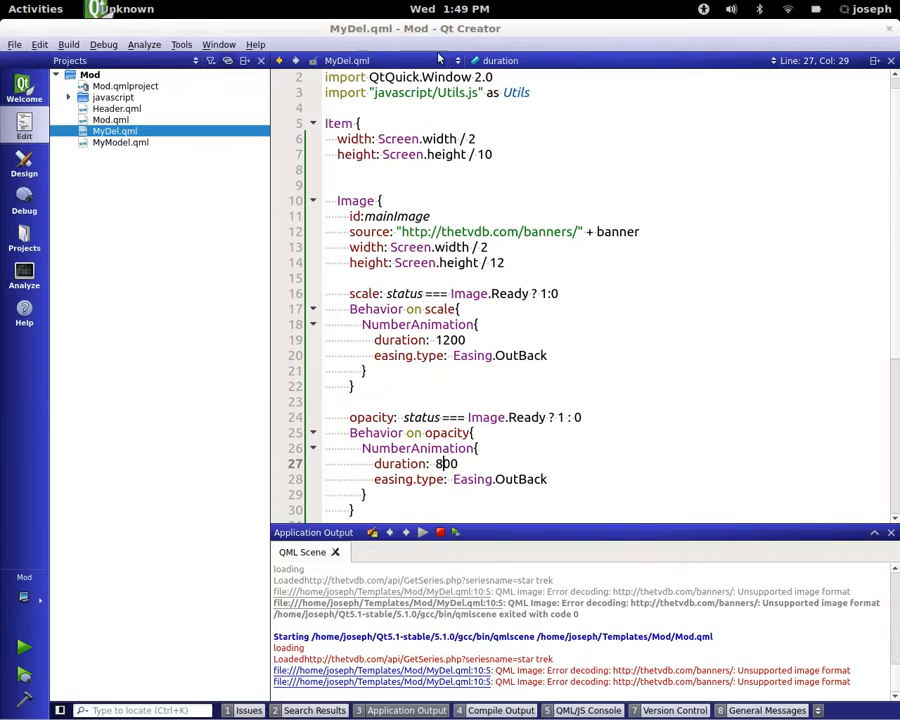
{"action": "key", "text": "BackSpace"}
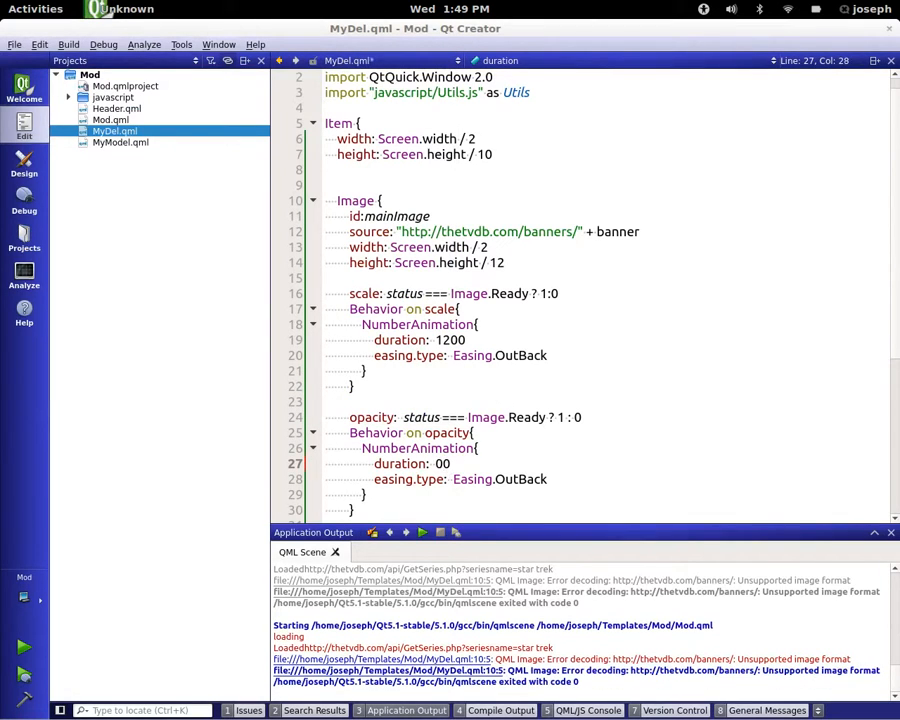